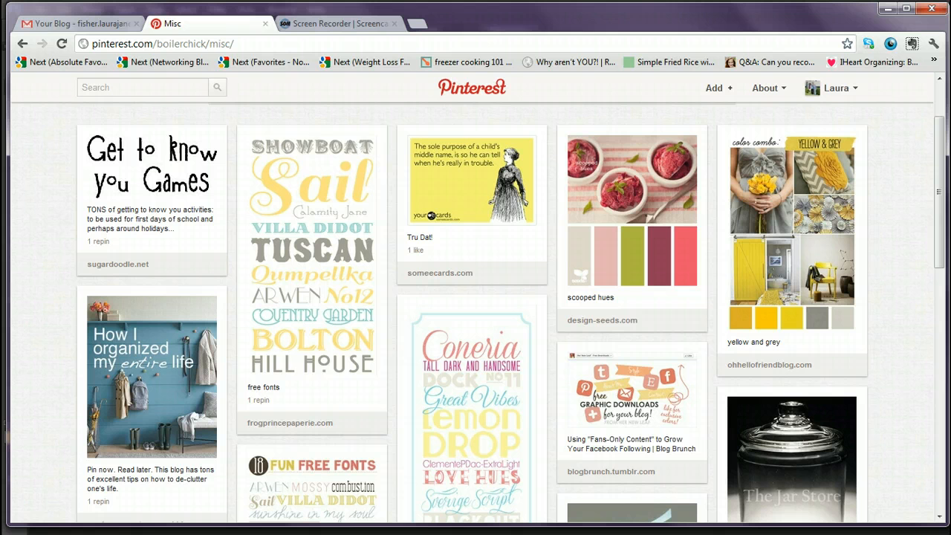
mouse_move(277, 180)
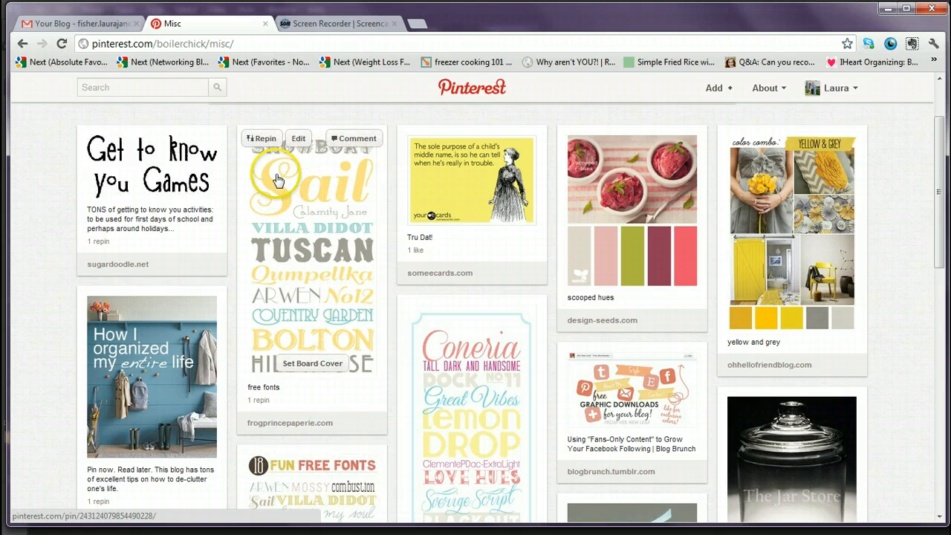
mouse_move(241, 364)
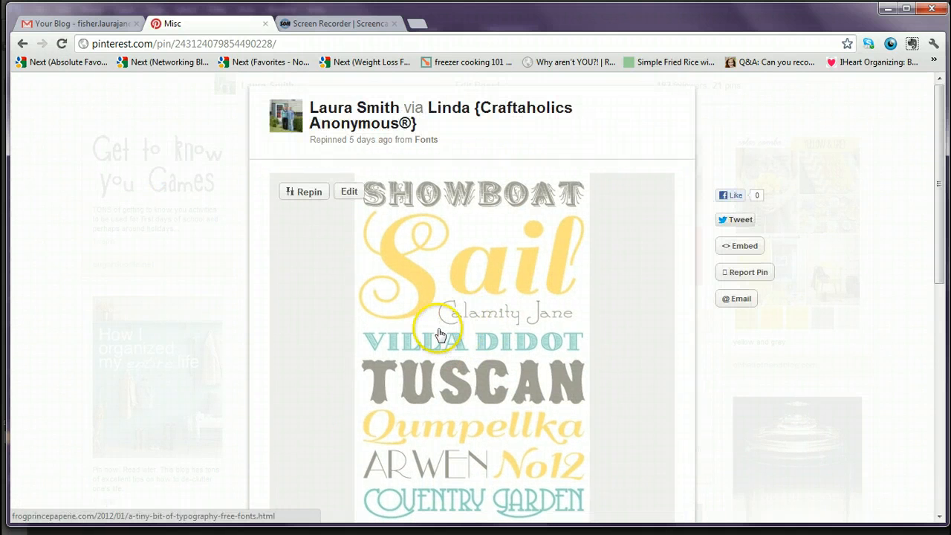
Visit the typography blog post from the pin and browse to its font links
left_click(440, 334)
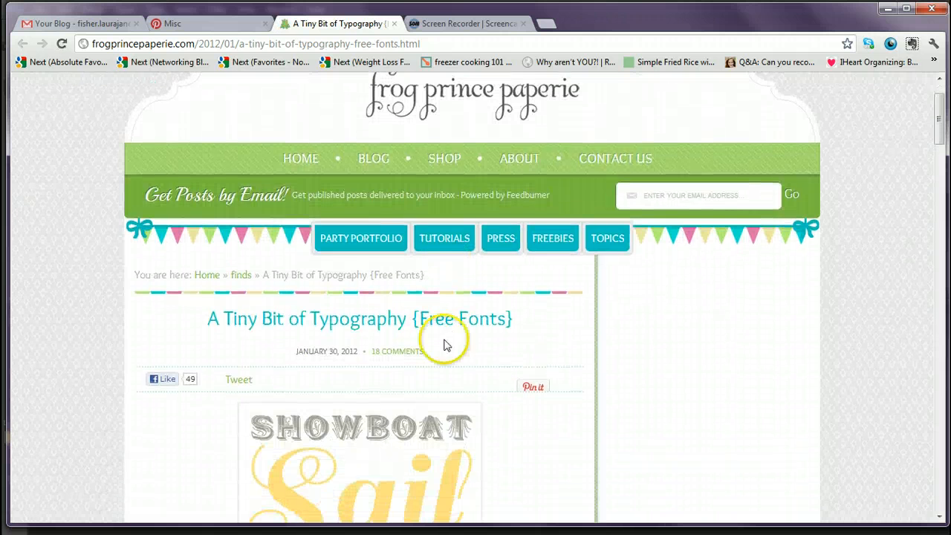
scroll("down", 3)
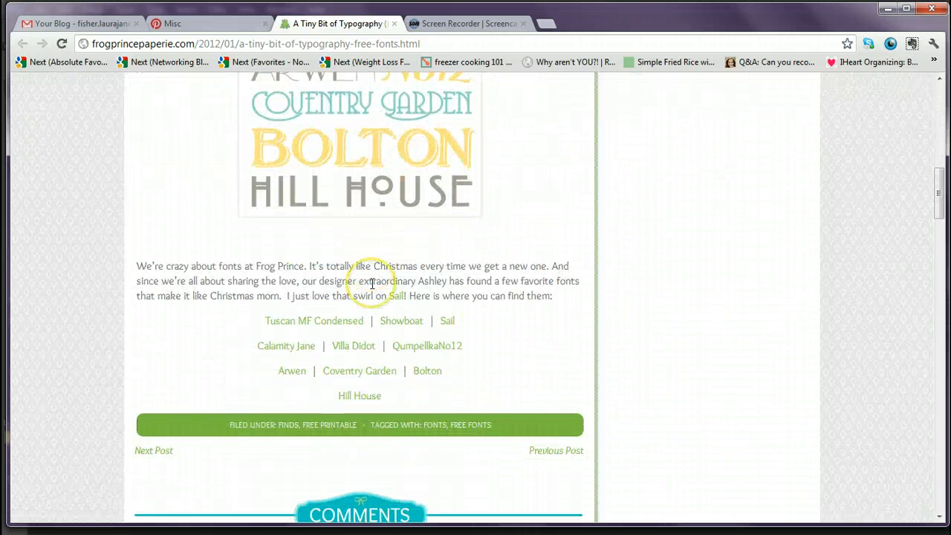
scroll("down", 3)
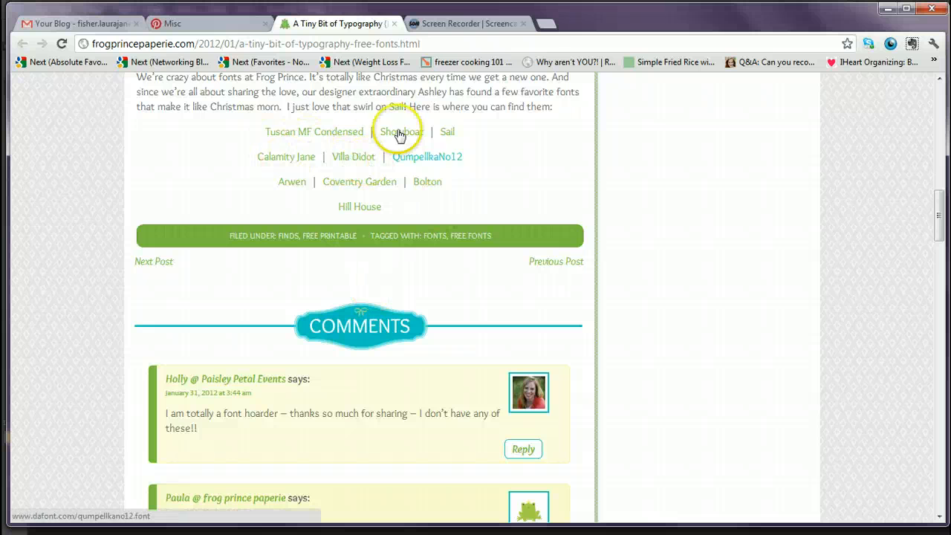
mouse_move(468, 215)
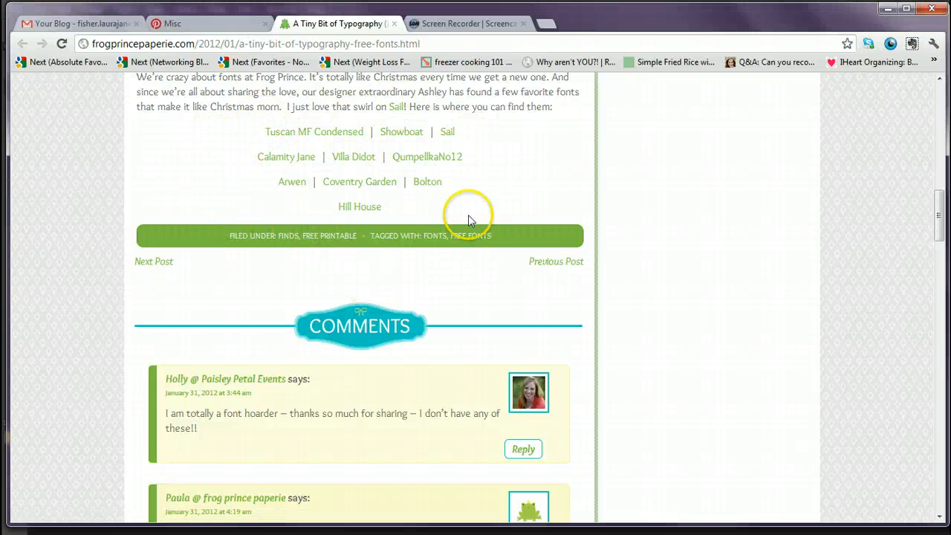
scroll("up", 3)
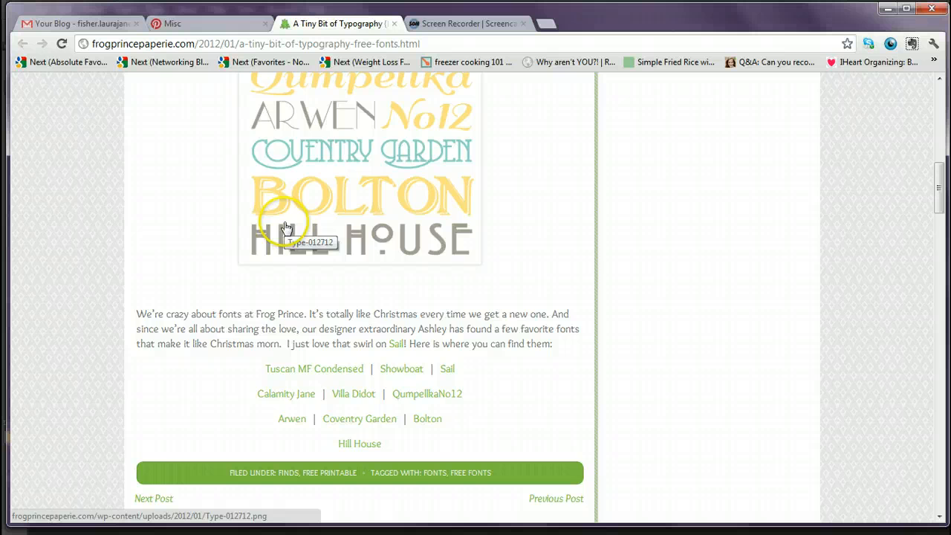
scroll("up", 3)
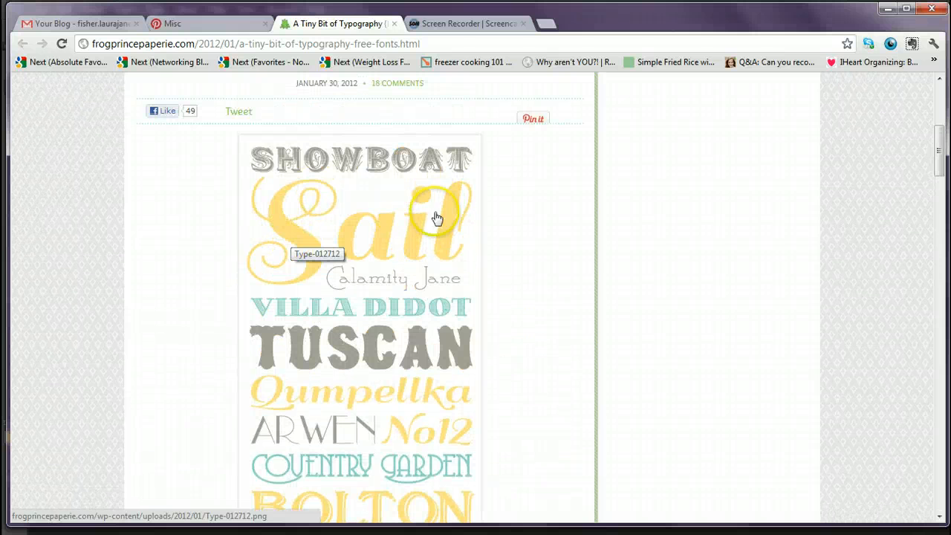
mouse_move(474, 290)
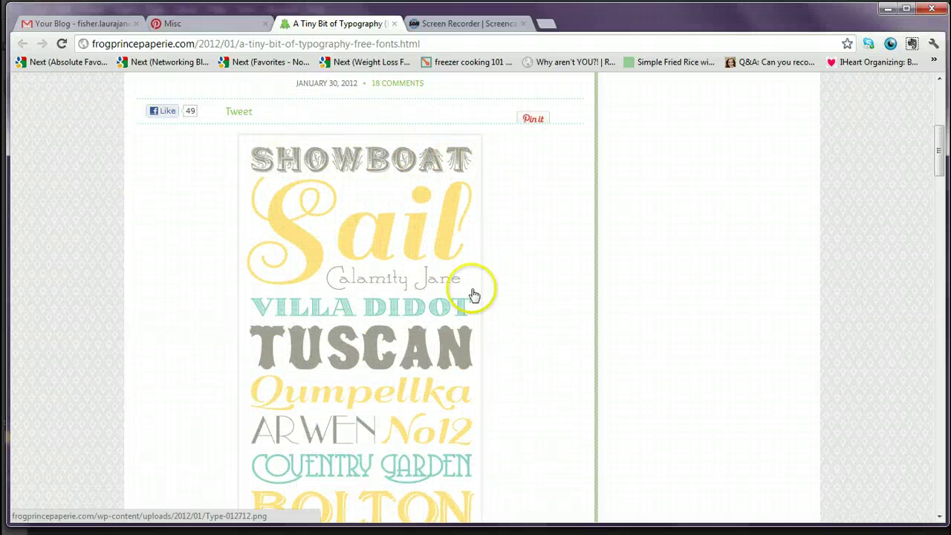
scroll("down", 3)
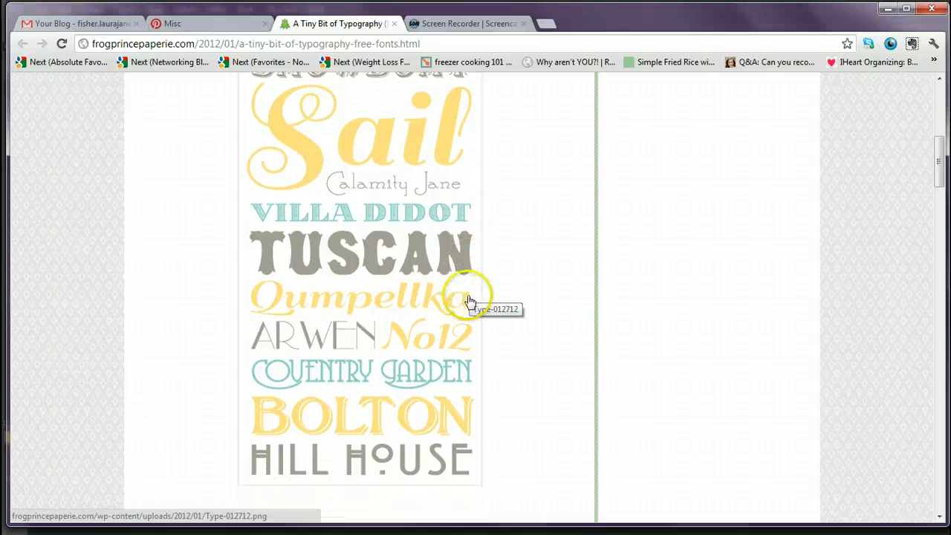
scroll("up", 3)
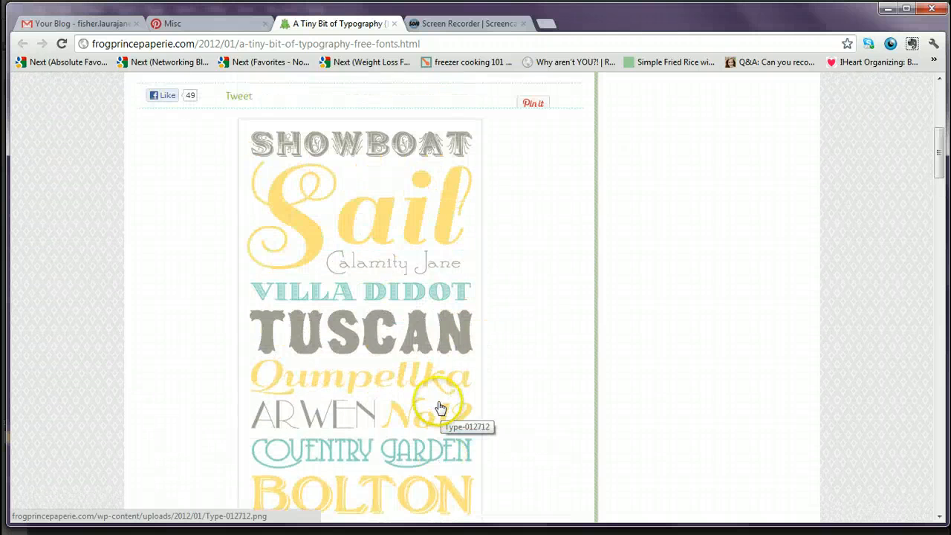
scroll("up", 3)
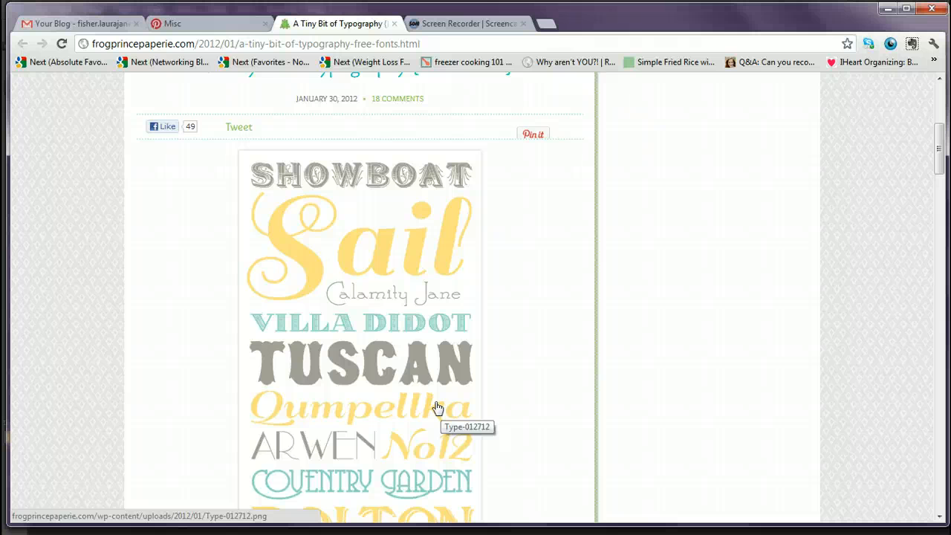
scroll("down", 3)
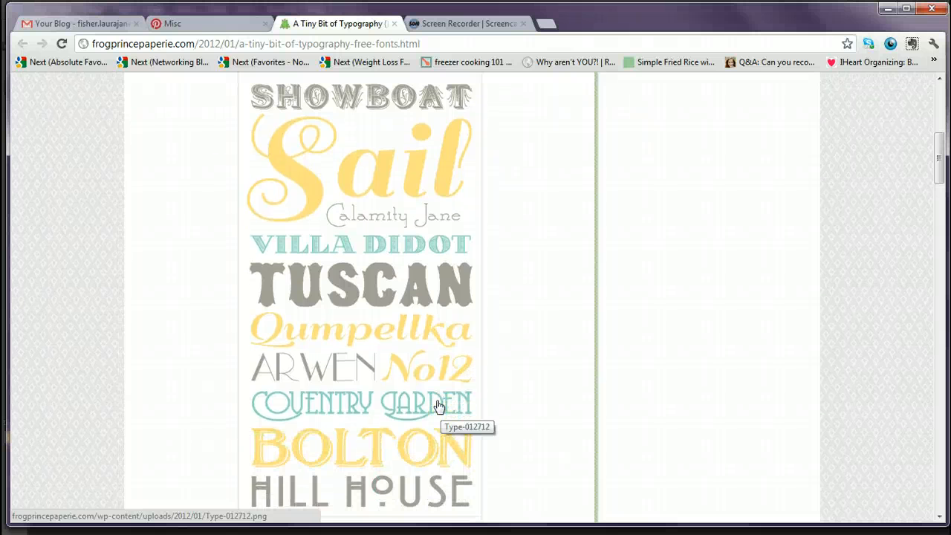
scroll("down", 3)
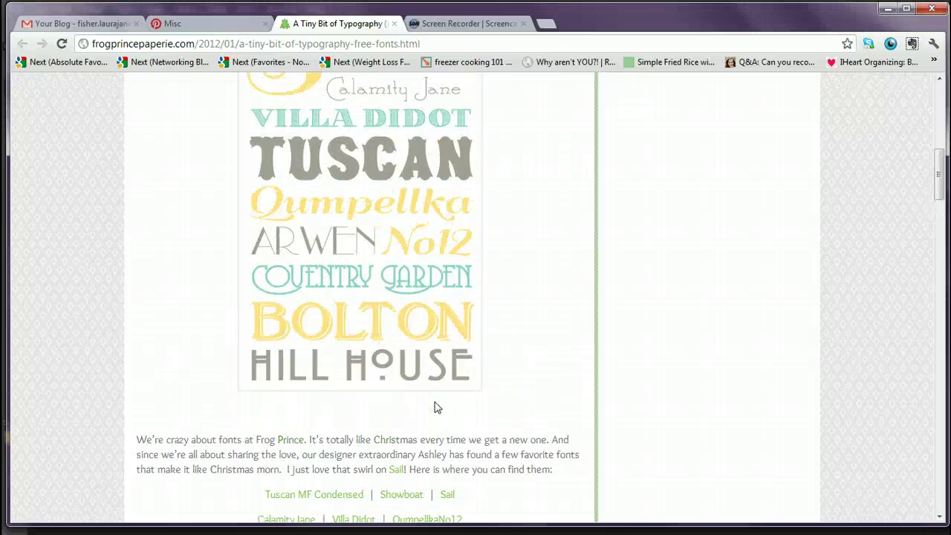
scroll("up", 3)
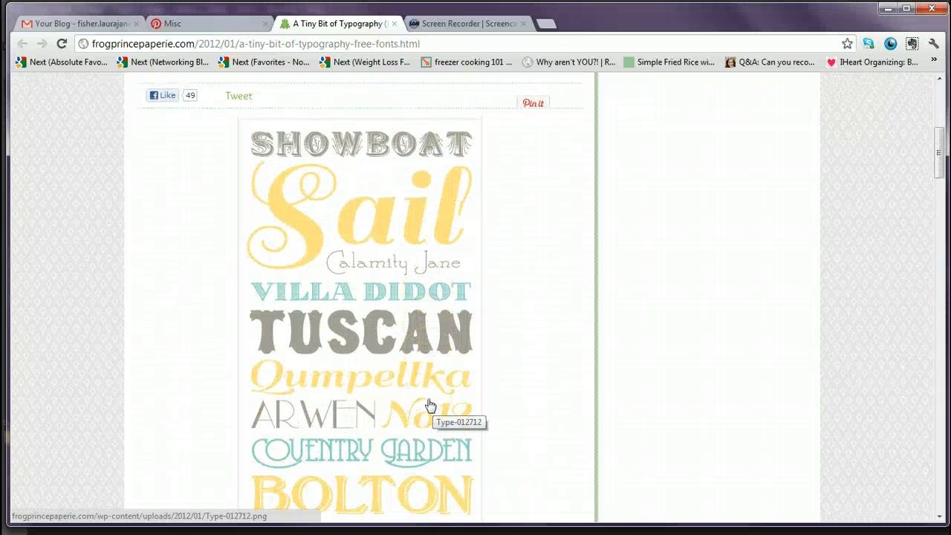
scroll("down", 3)
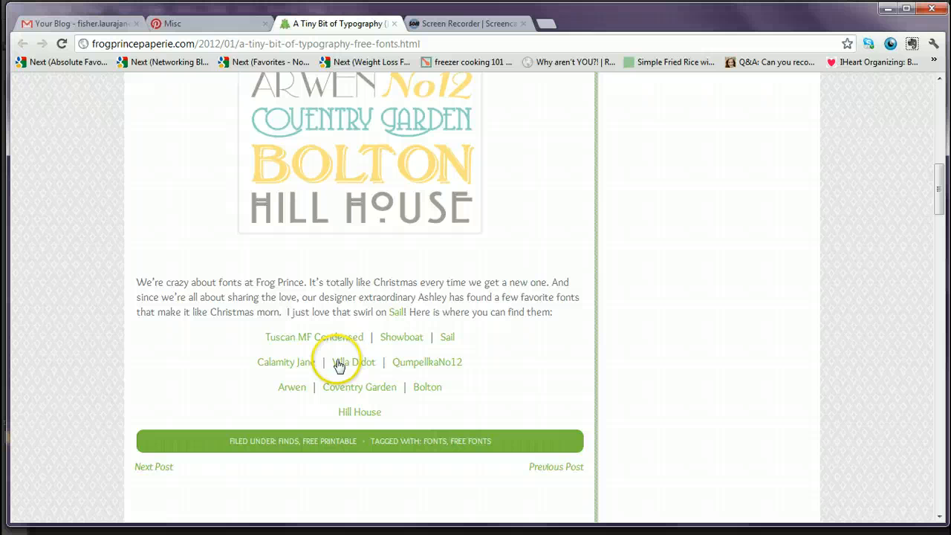
Send the 'Sail' font link to a new browser tab from its link menu
right_click(447, 336)
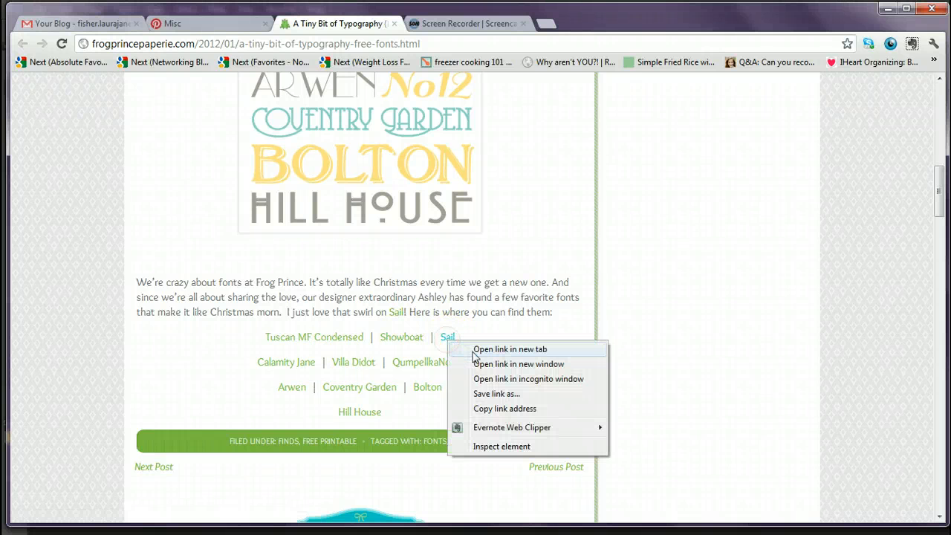
left_click(510, 348)
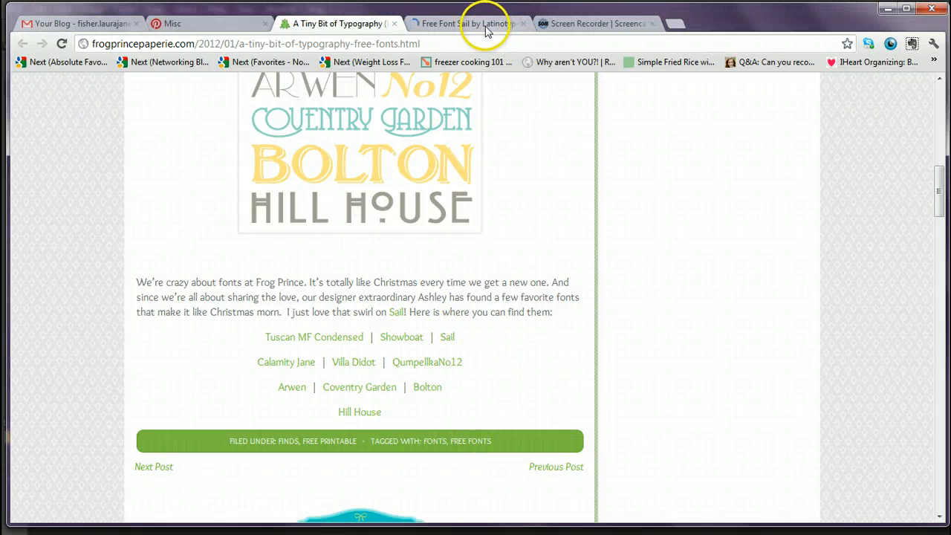
Review the 'Free Font Sail by Latinotype' page, its specimens and font details, down to the downloads
left_click(463, 24)
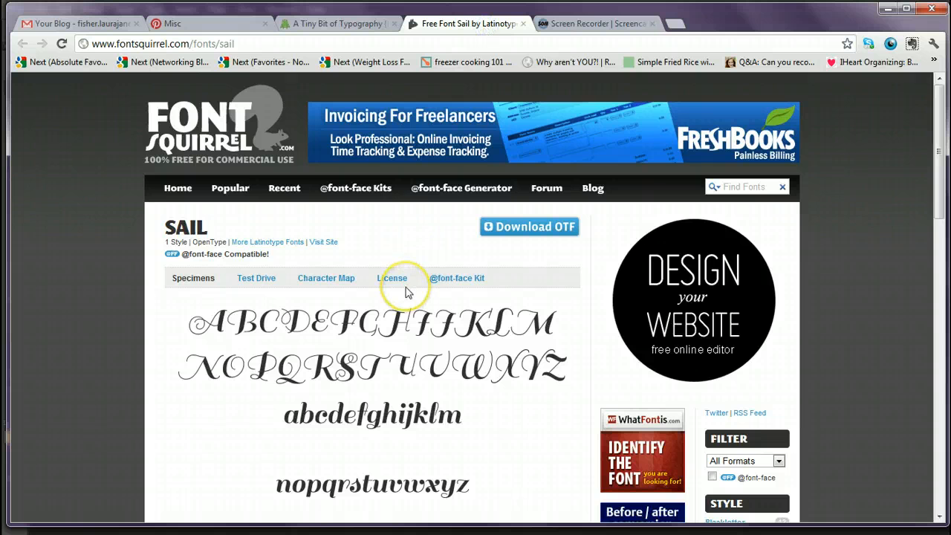
scroll("down", 3)
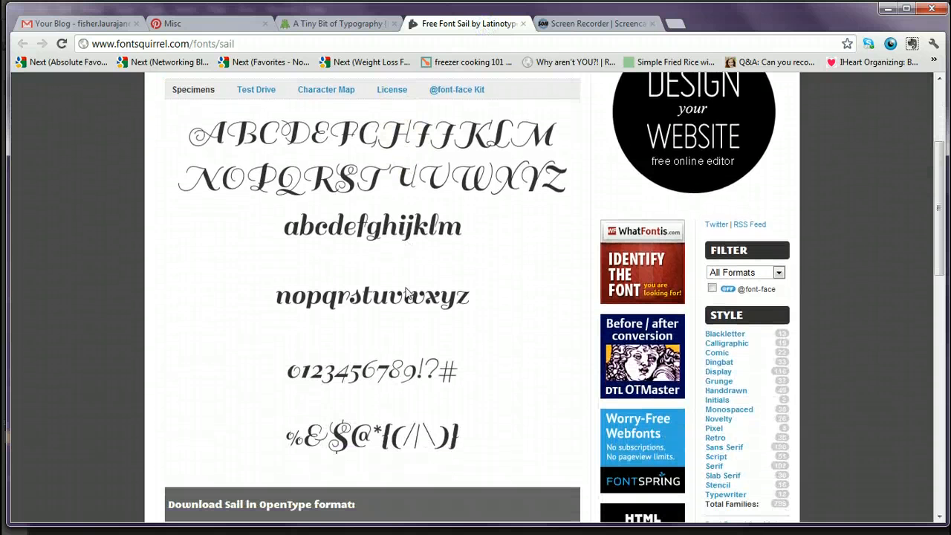
scroll("down", 3)
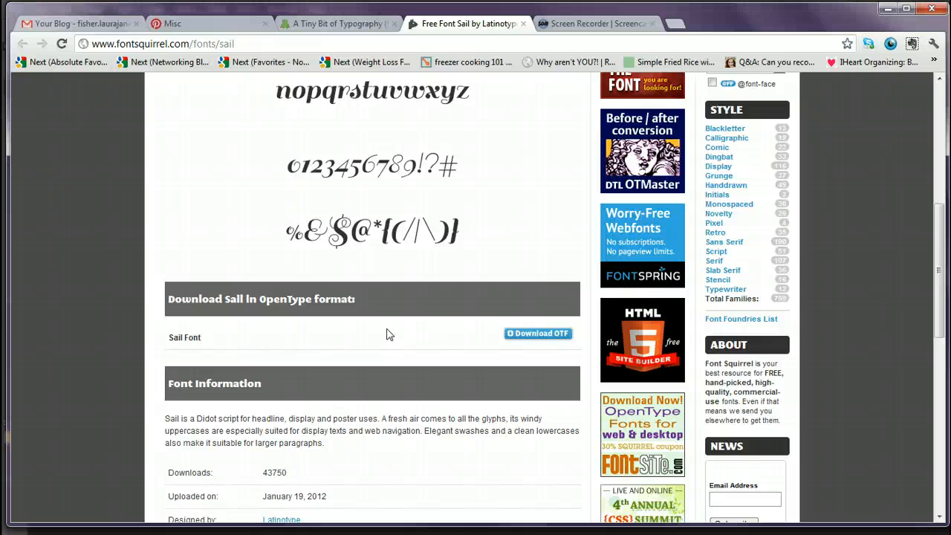
scroll("down", 3)
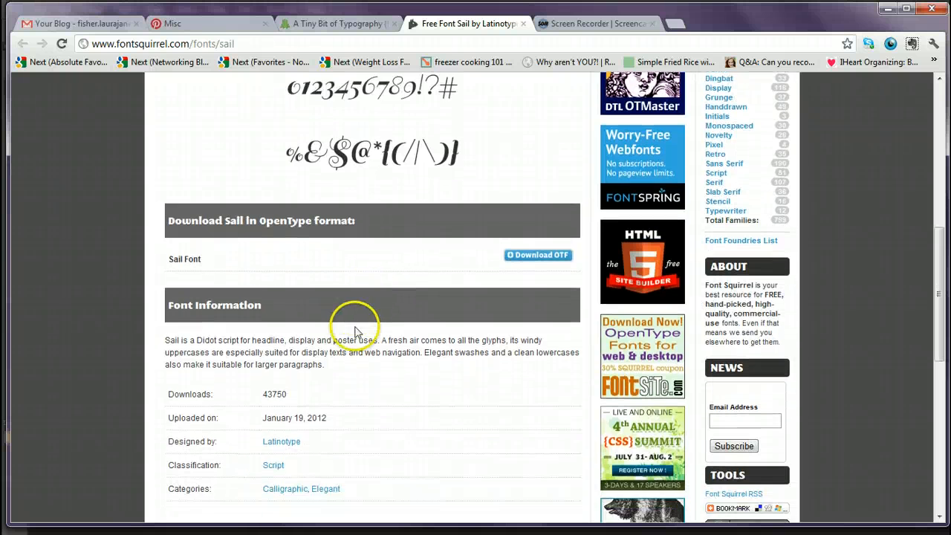
scroll("down", 3)
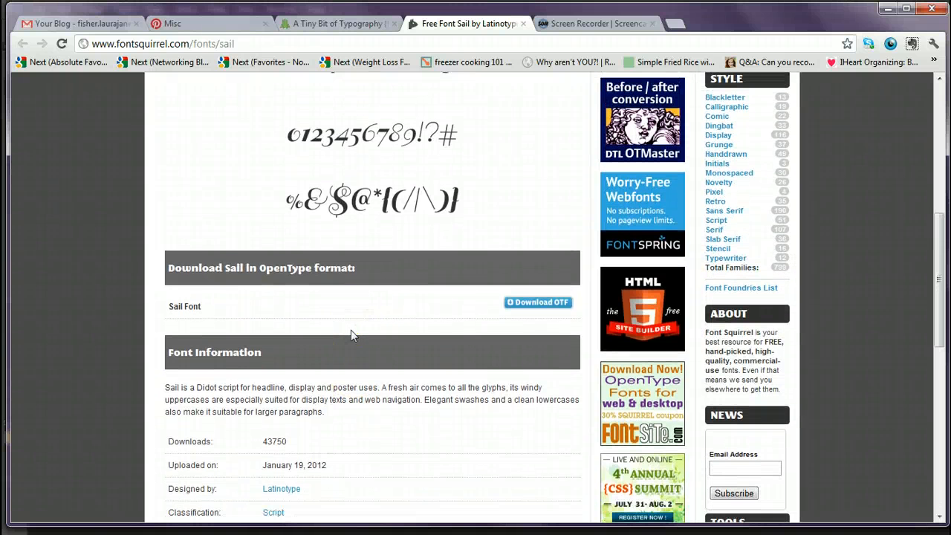
scroll("up", 3)
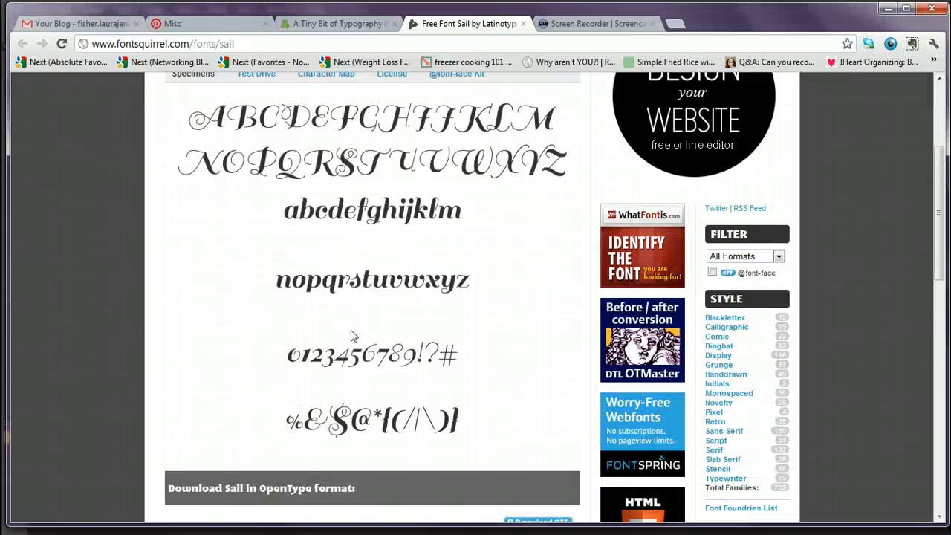
scroll("down", 3)
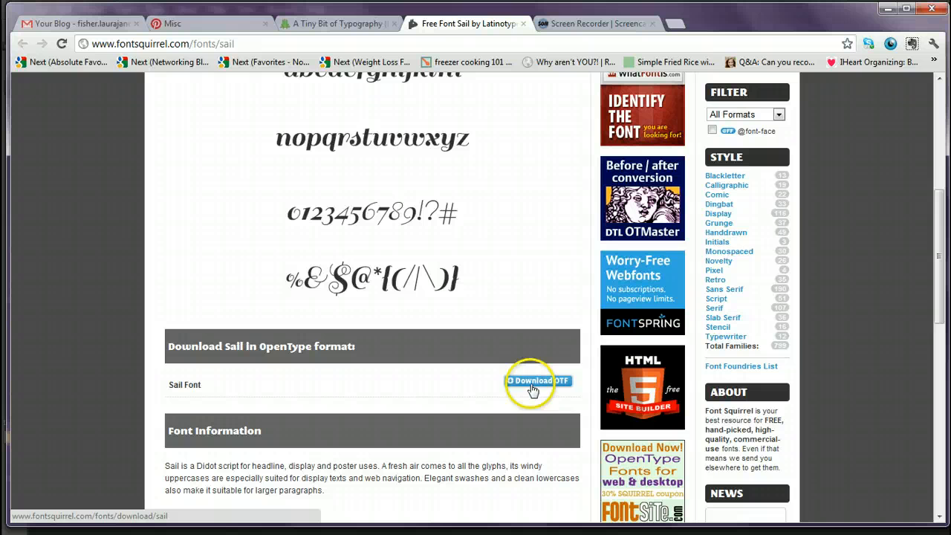
Download the Sail OpenType font from Font Squirrel as sail.zip
left_click(538, 381)
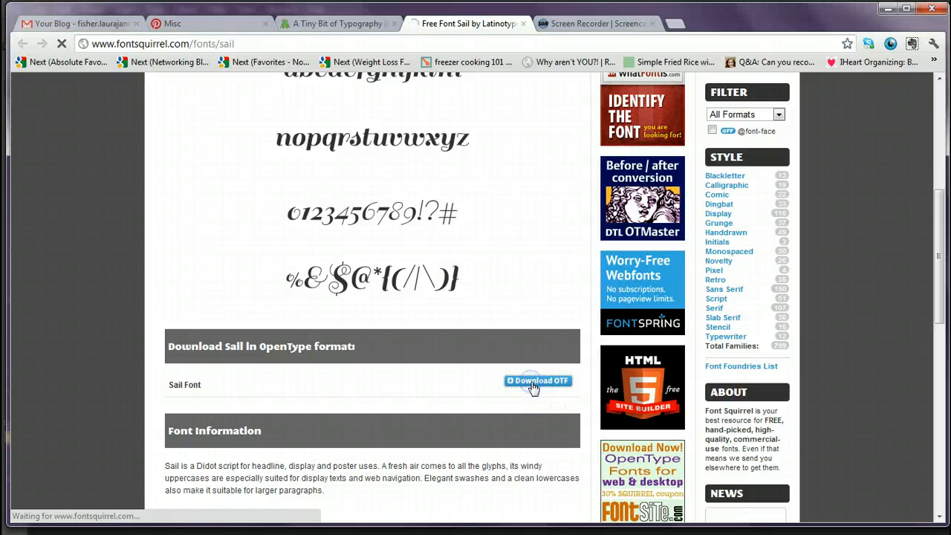
left_click(538, 381)
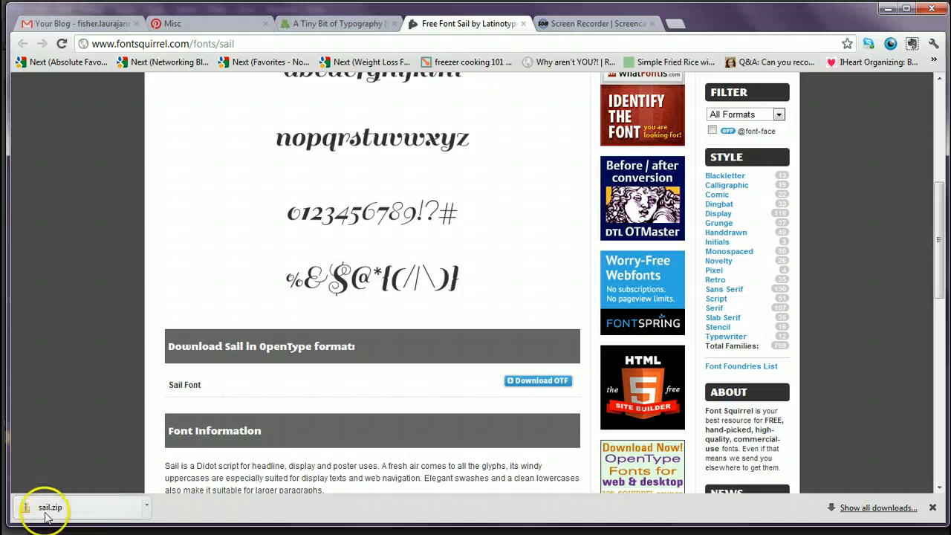
mouse_move(72, 523)
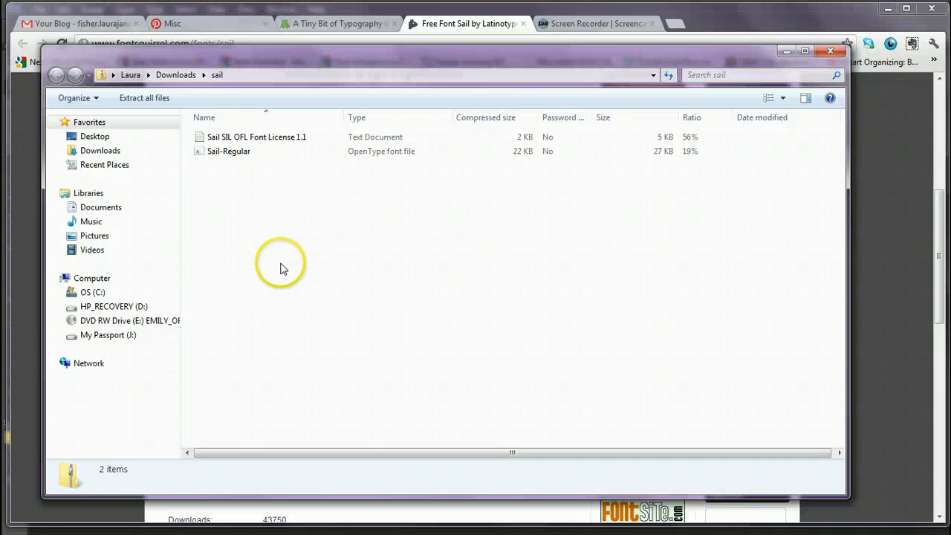
mouse_move(372, 58)
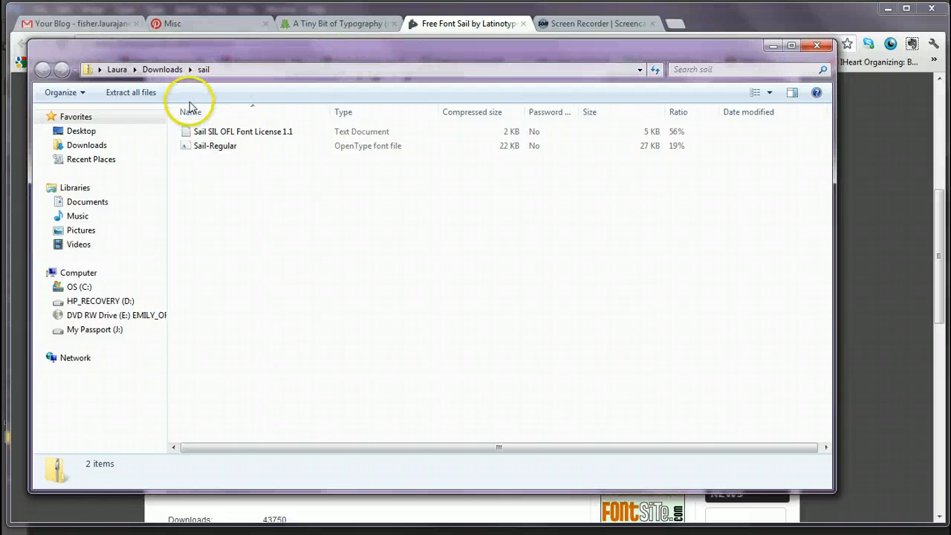
mouse_move(136, 95)
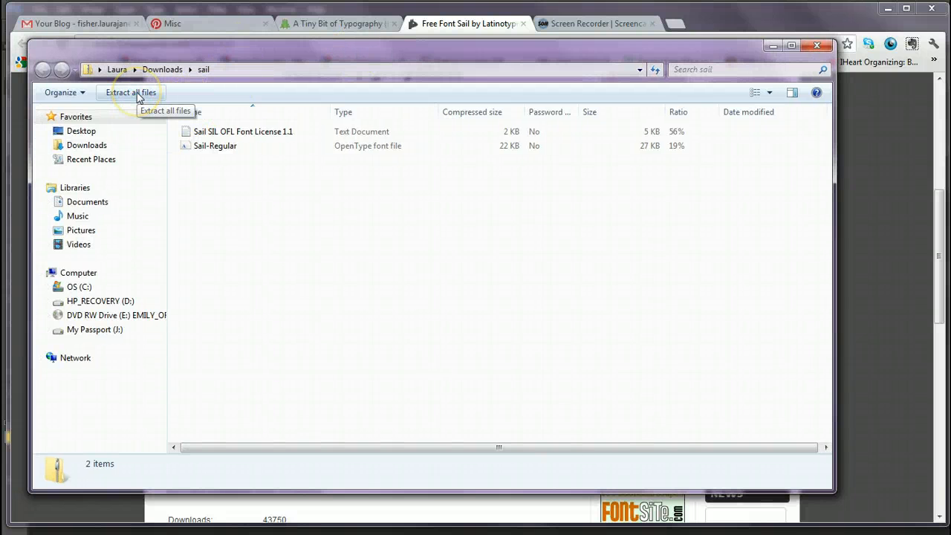
Start extracting all files from the opened sail.zip archive
left_click(131, 92)
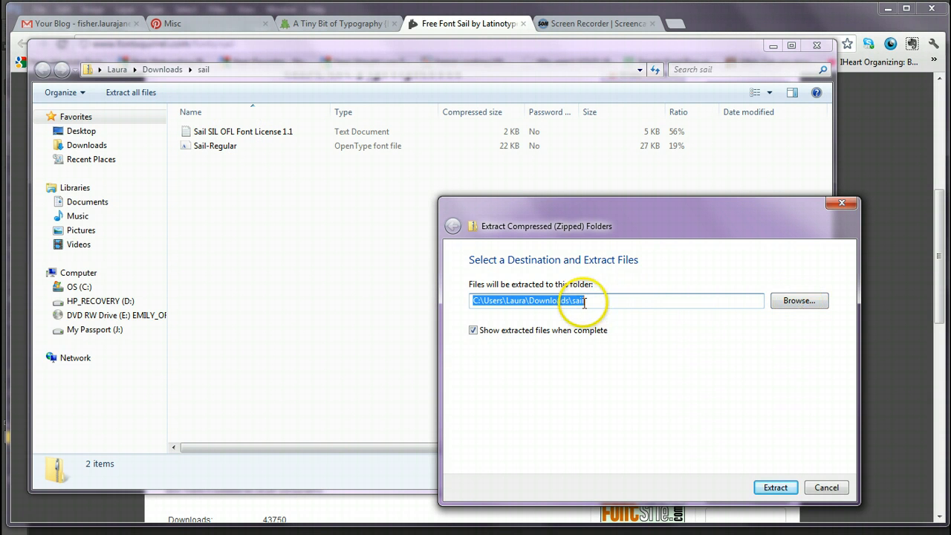
mouse_move(631, 321)
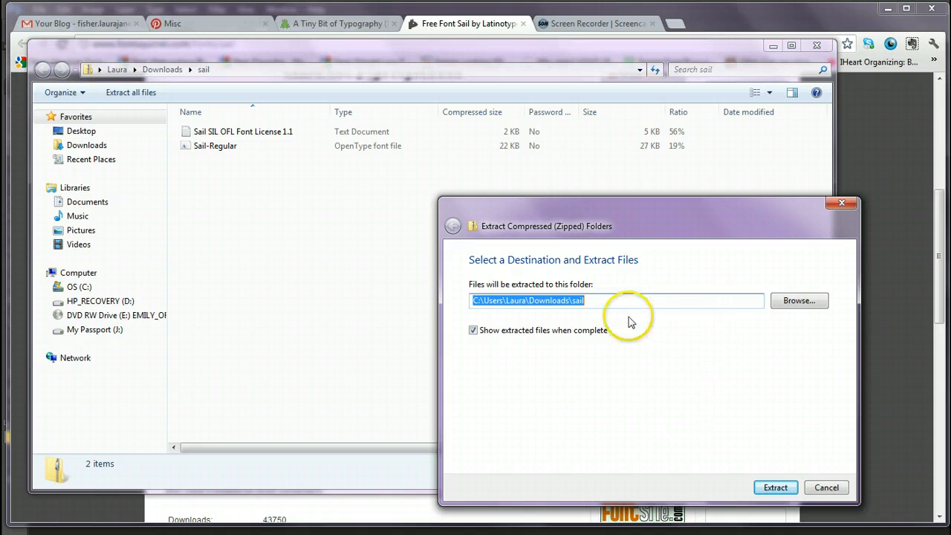
mouse_move(749, 361)
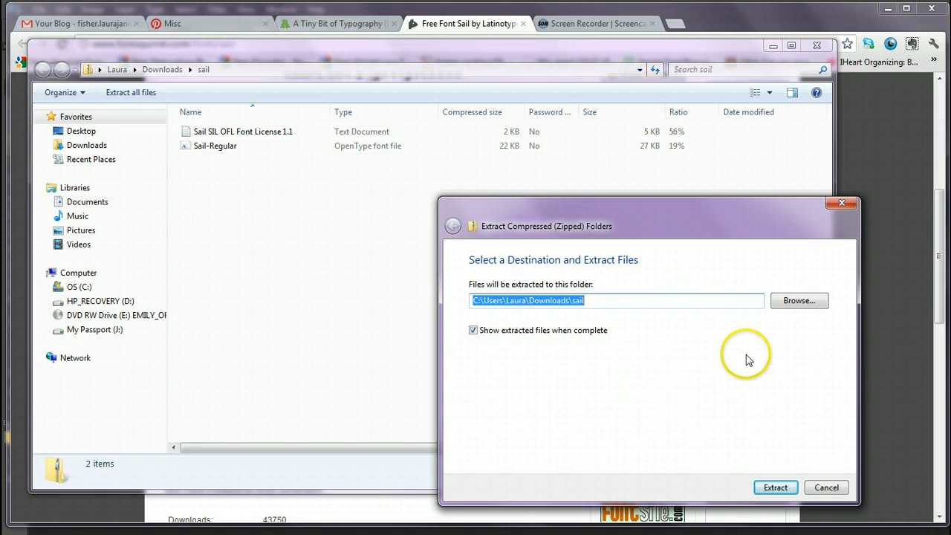
mouse_move(779, 375)
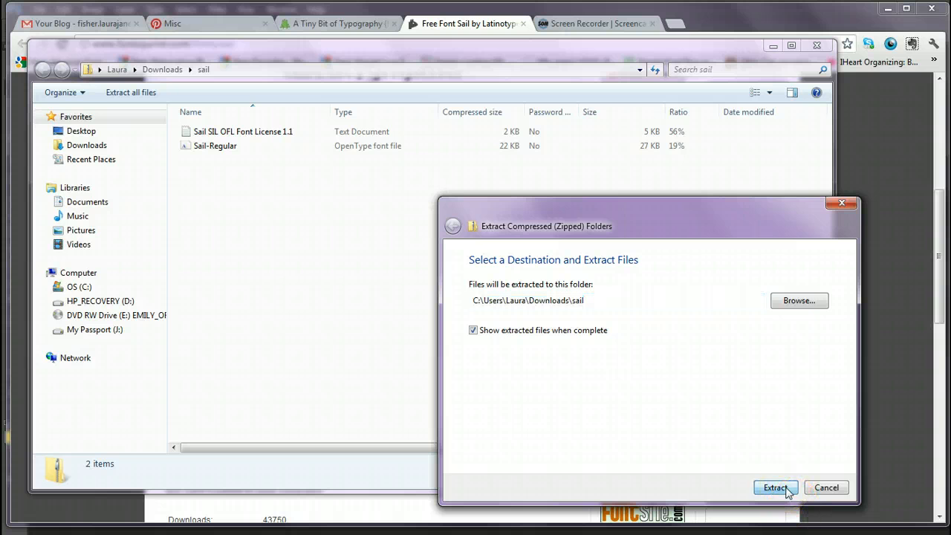
mouse_move(782, 518)
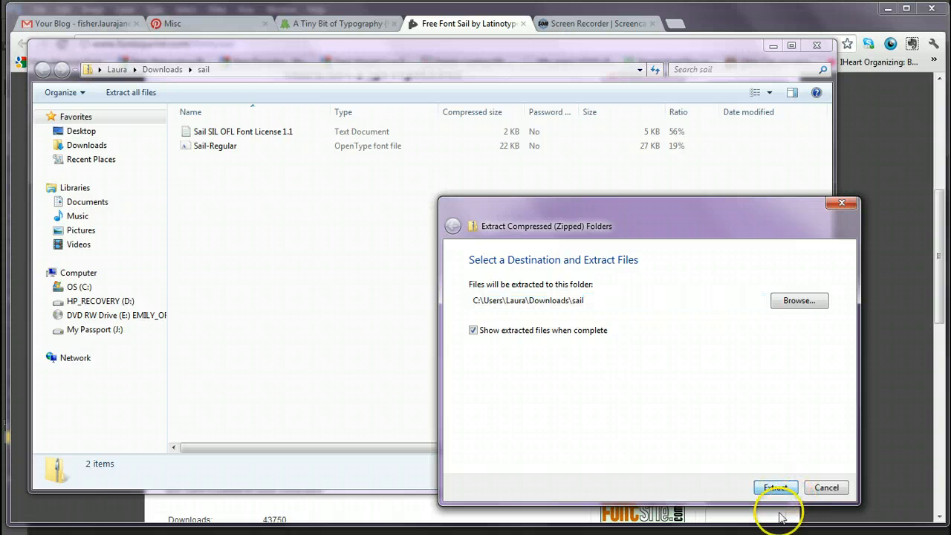
Extract the Sail archive to the default Downloads\sail folder
left_click(776, 488)
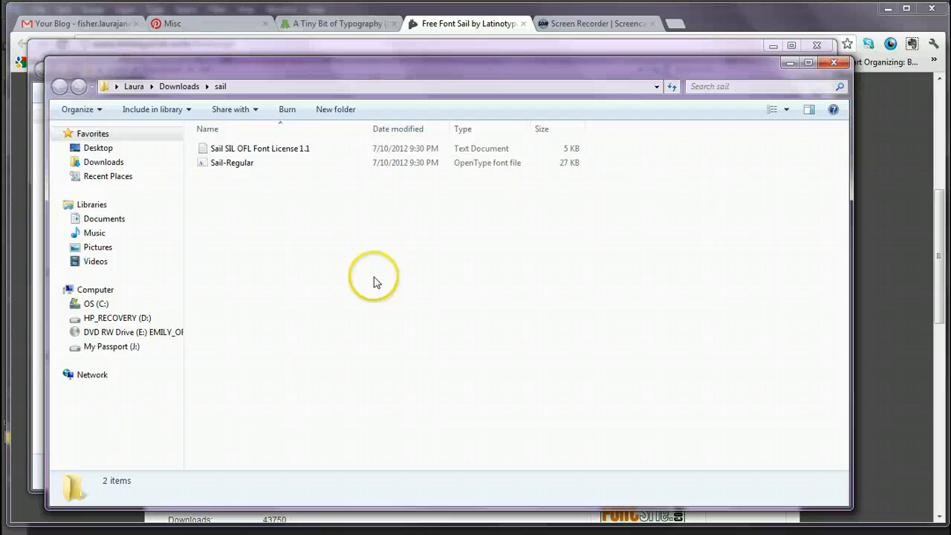
mouse_move(228, 152)
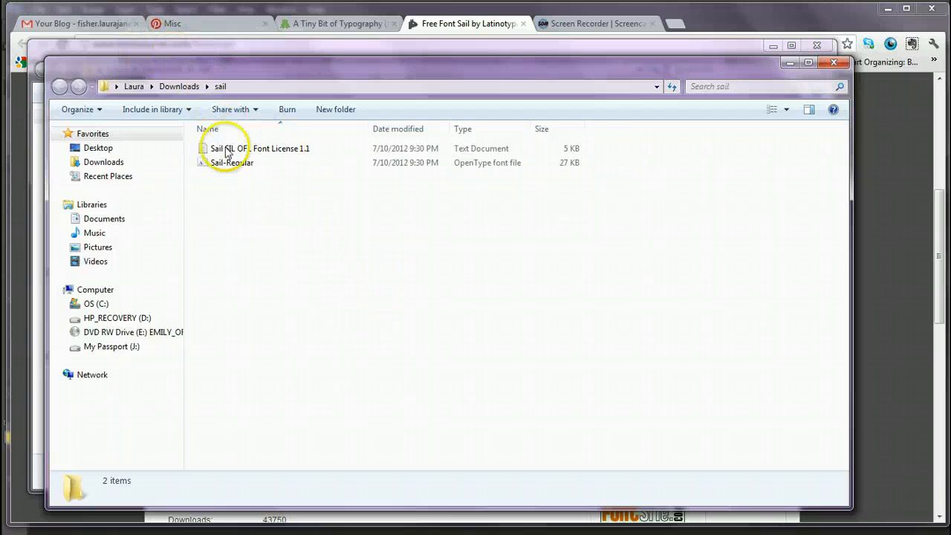
mouse_move(231, 162)
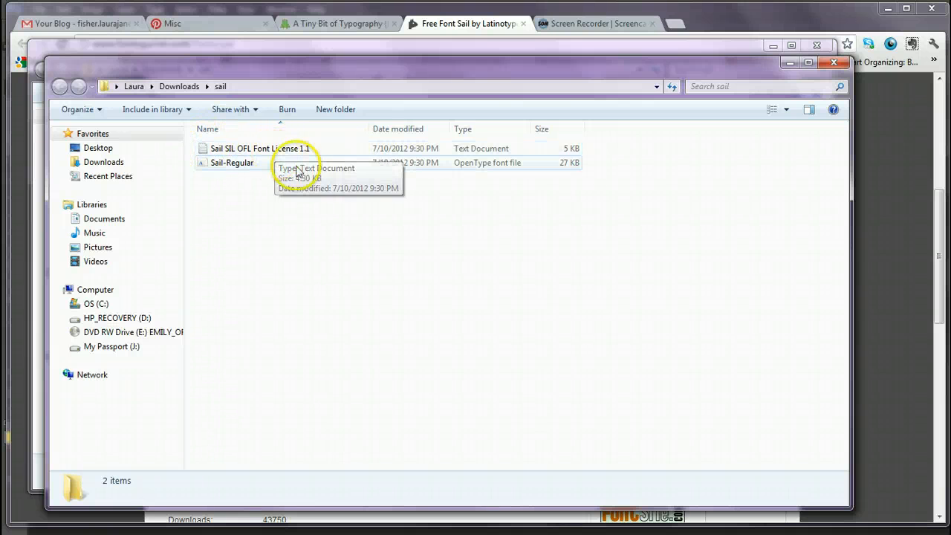
mouse_move(229, 173)
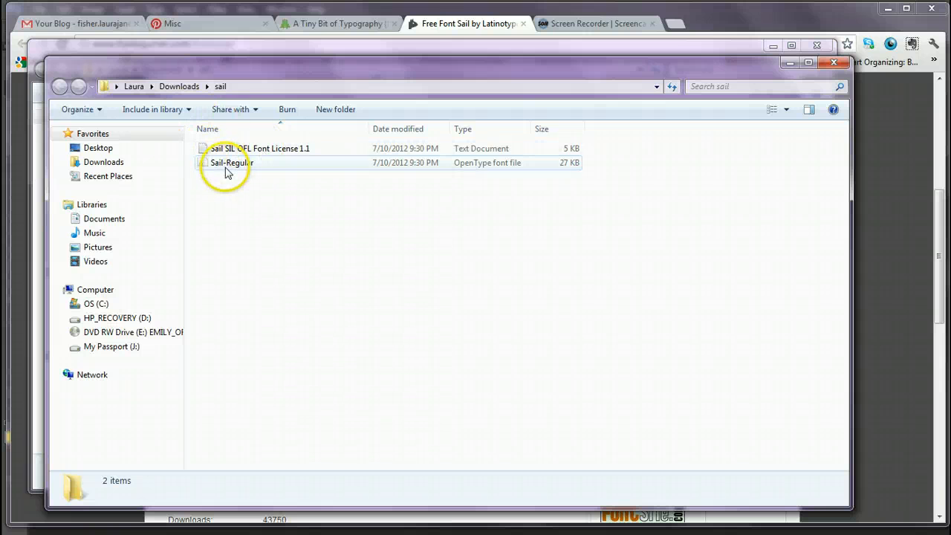
right_click(230, 162)
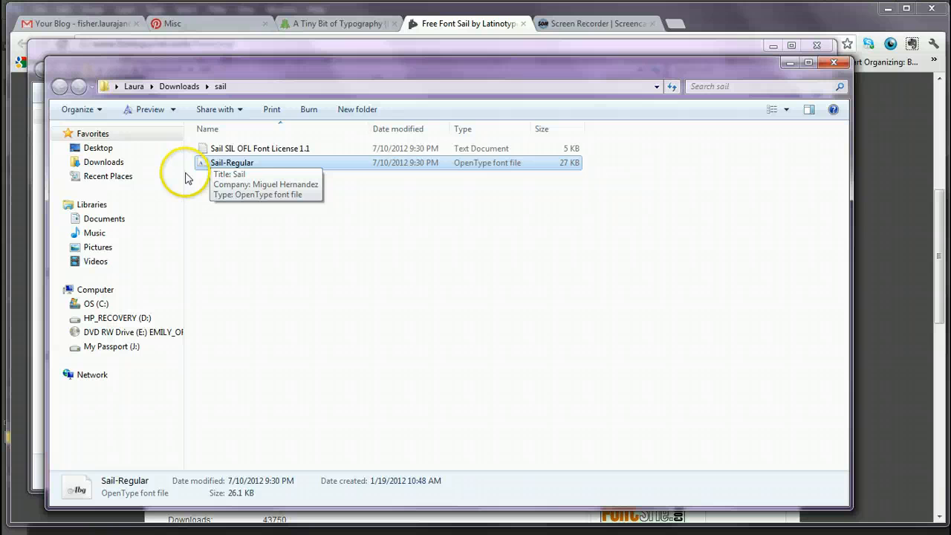
mouse_move(258, 241)
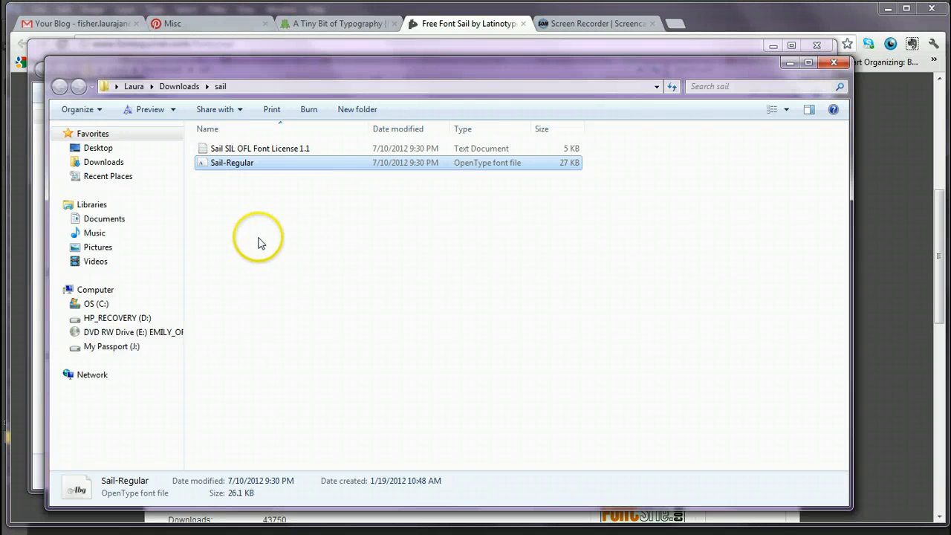
mouse_move(254, 217)
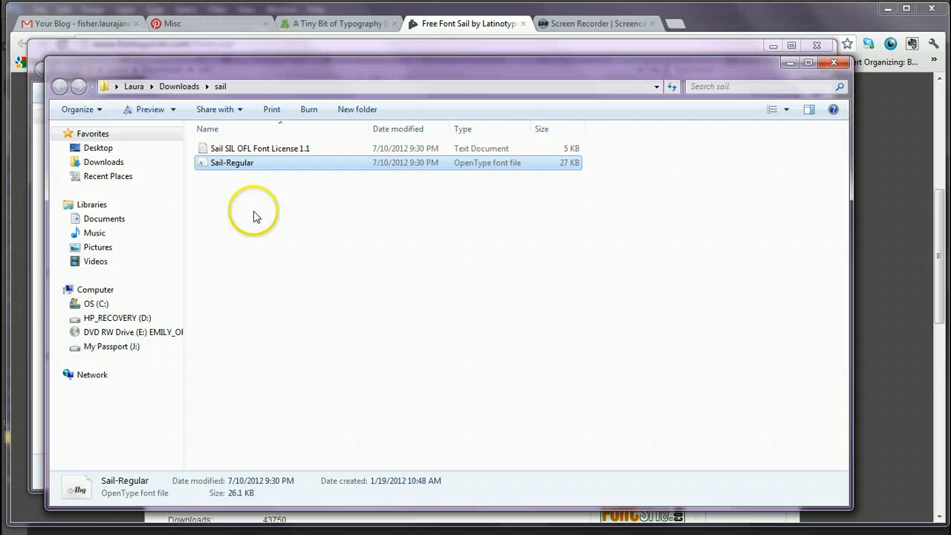
mouse_move(256, 214)
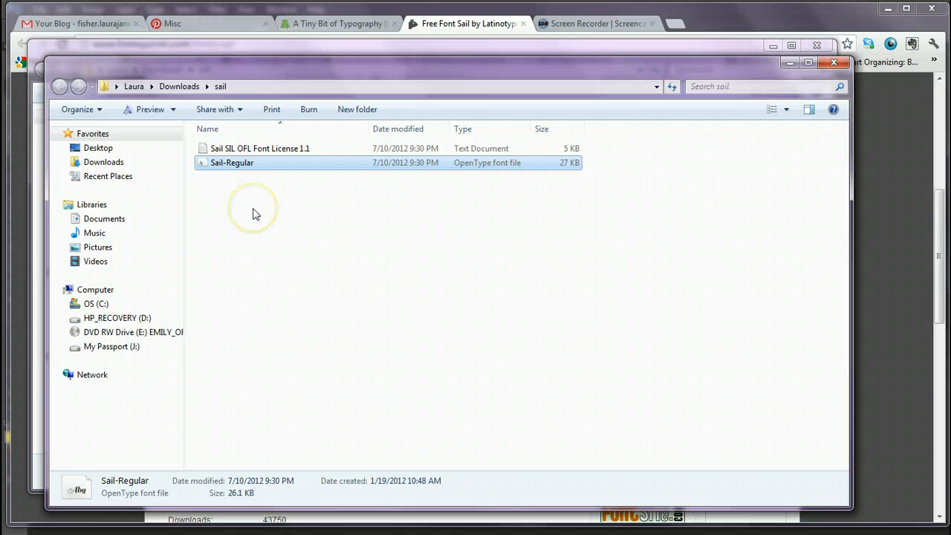
mouse_move(255, 193)
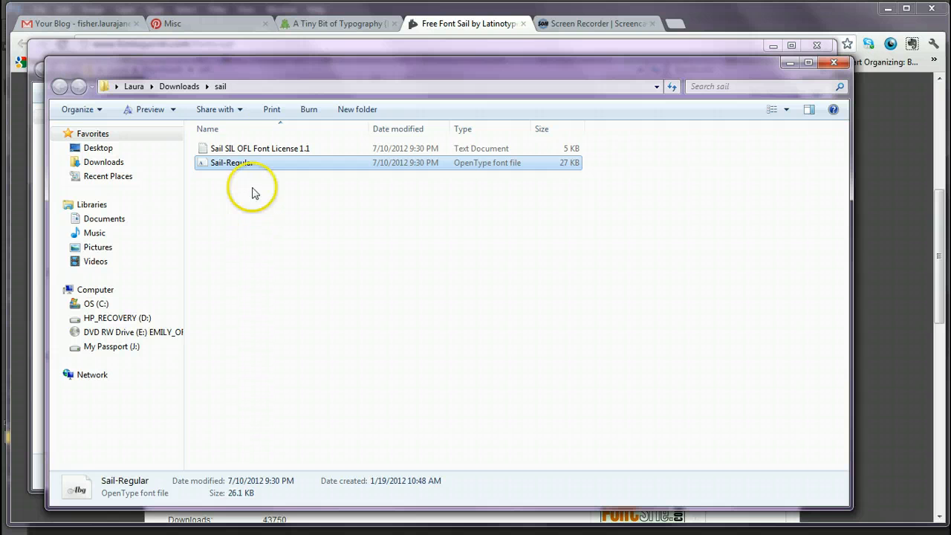
mouse_move(221, 183)
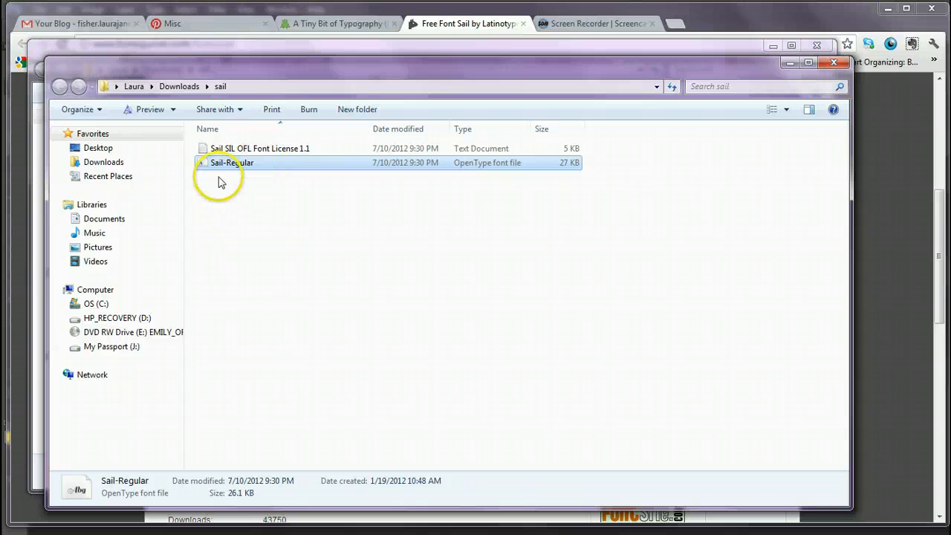
mouse_move(223, 163)
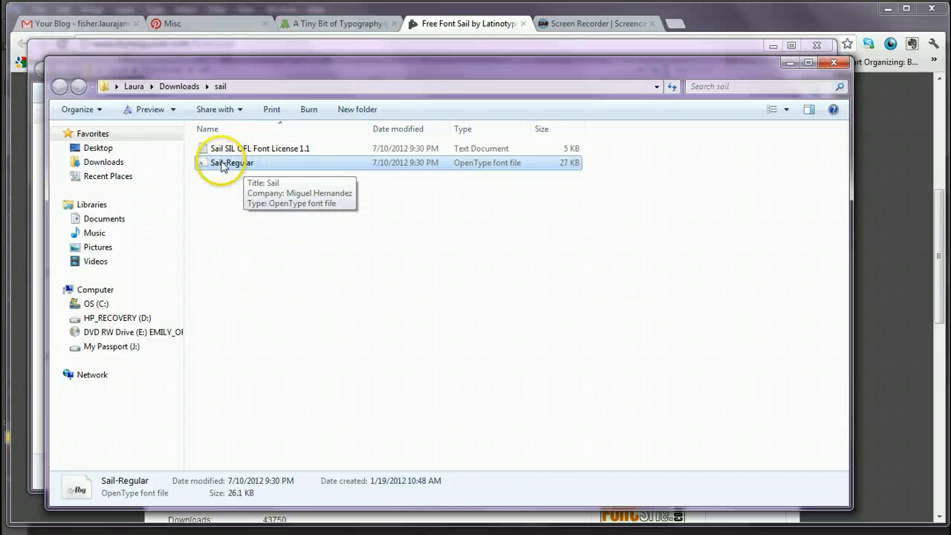
Install the Sail-Regular font from its context menu and close the zipped sail folder window
right_click(232, 162)
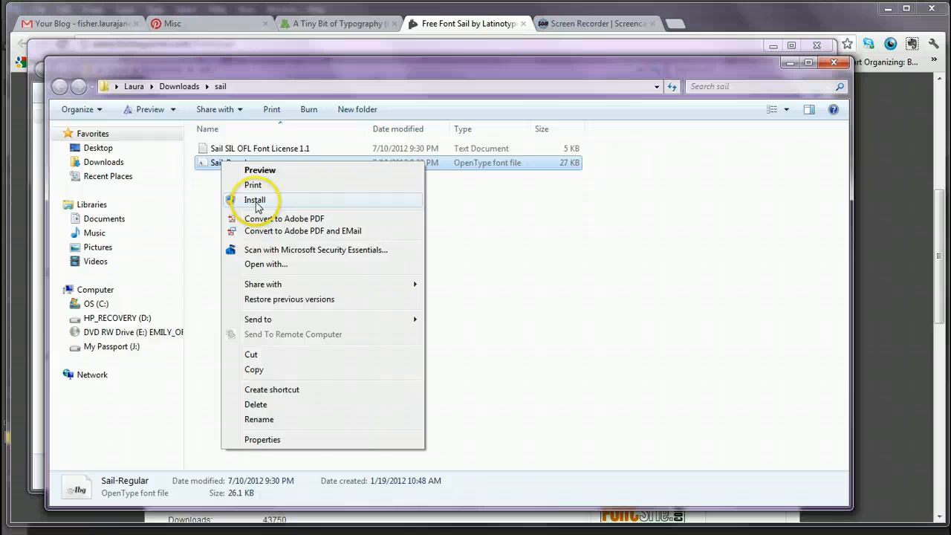
left_click(256, 199)
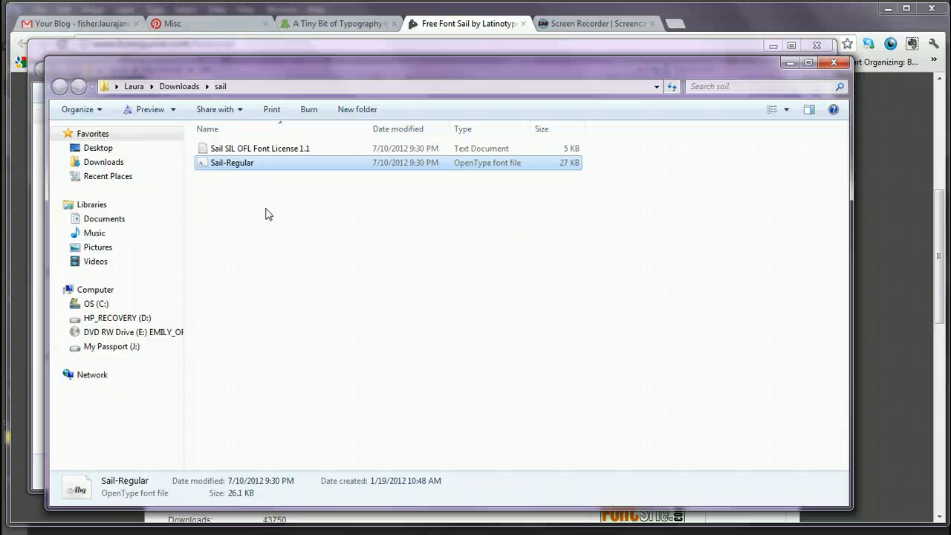
mouse_move(281, 214)
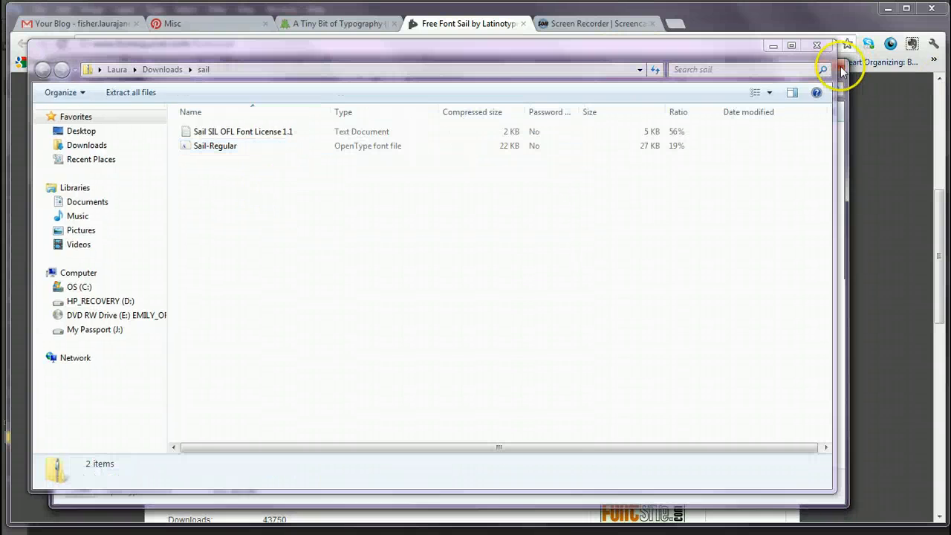
left_click(817, 44)
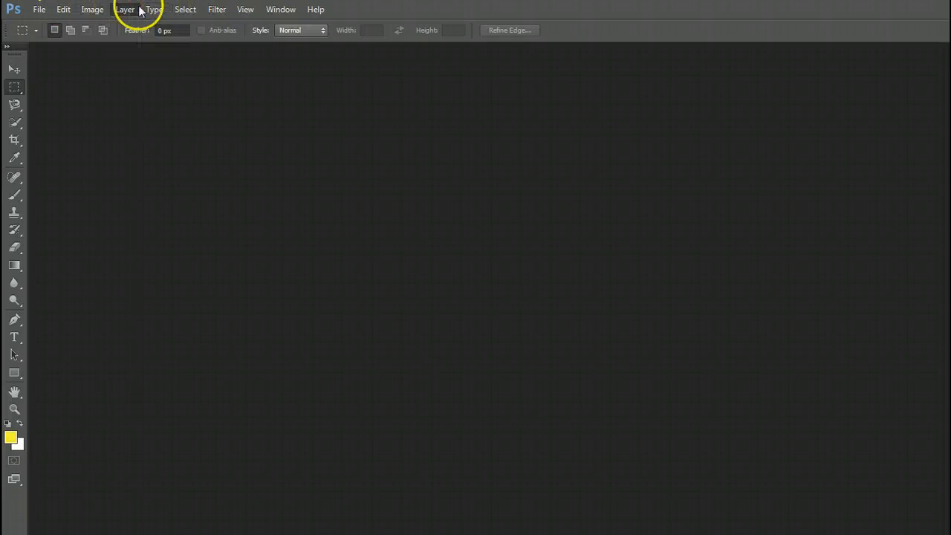
With the Type tool chosen, cancel File > Open and create a new blank document Untitled-1
left_click(92, 9)
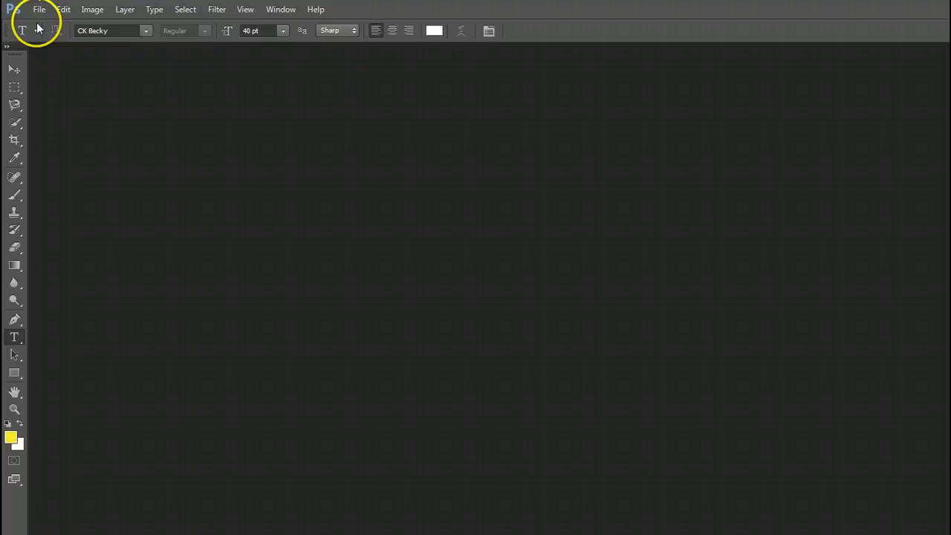
left_click(39, 9)
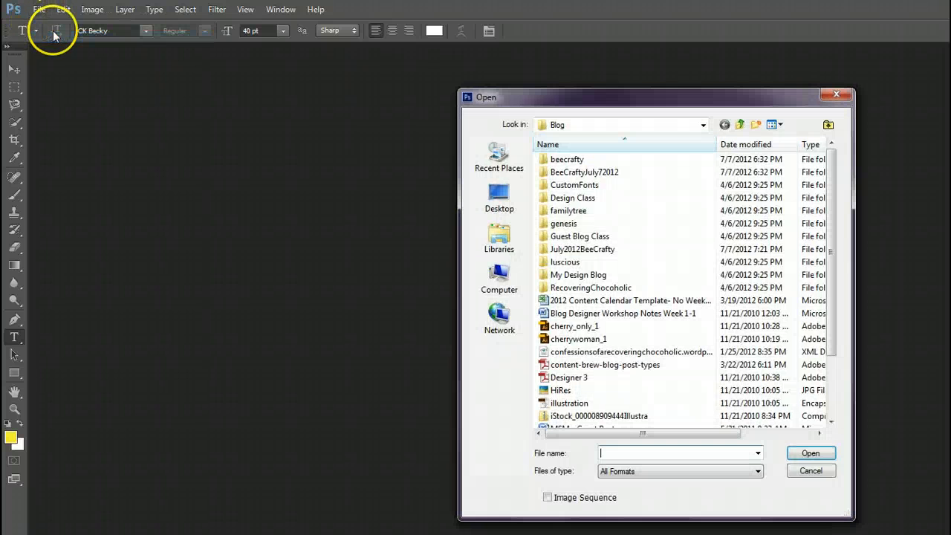
left_click(811, 470)
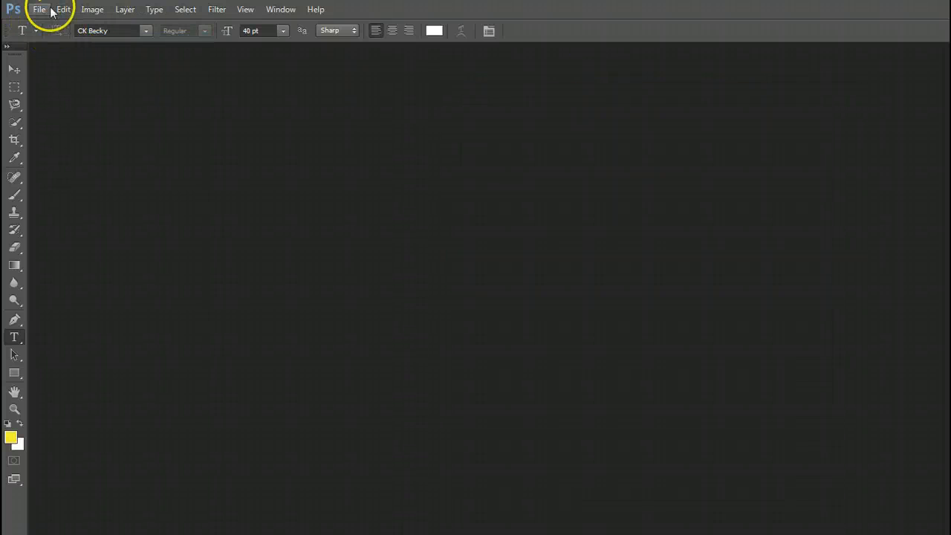
left_click(39, 9)
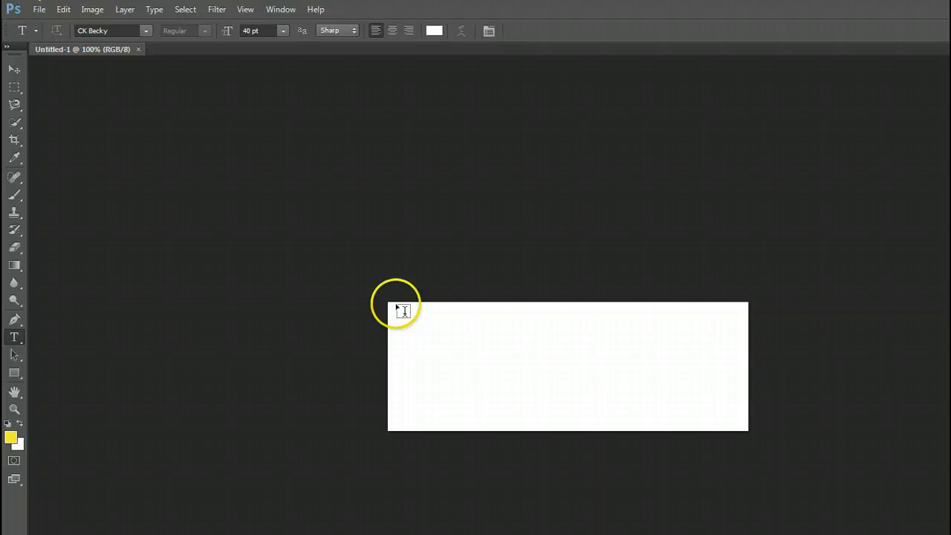
Draw a text box on the canvas, set its font to Sail and pick an orange text colour
left_click_drag(402, 313, 647, 398)
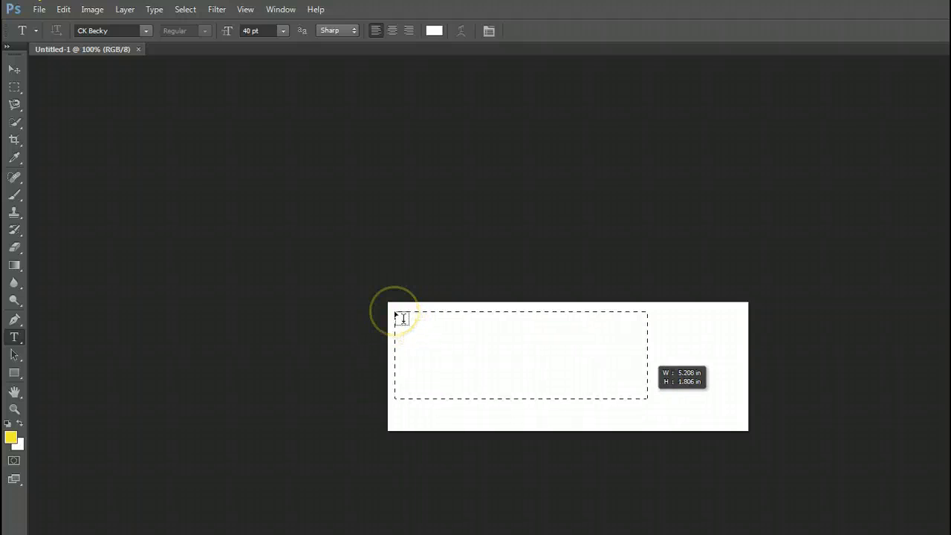
left_click_drag(396, 312, 648, 398)
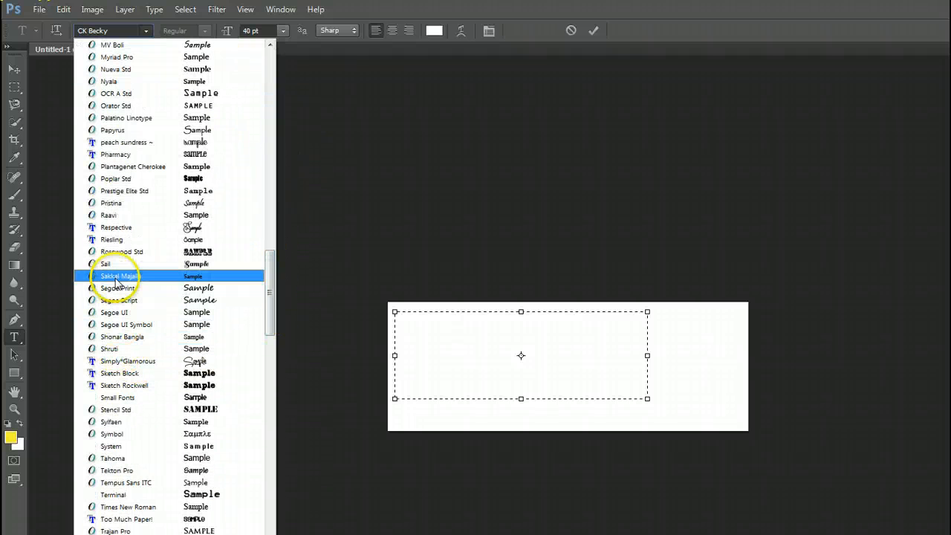
left_click(105, 264)
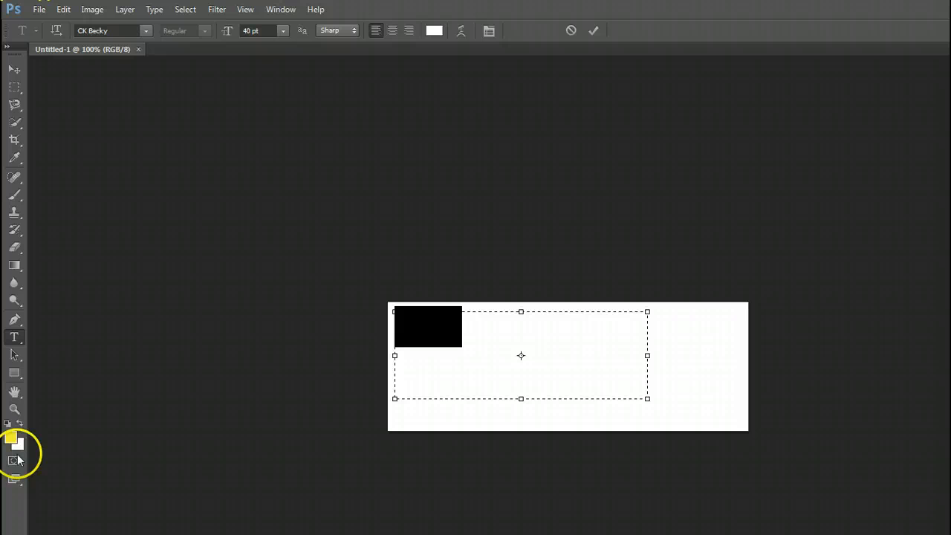
left_click(13, 438)
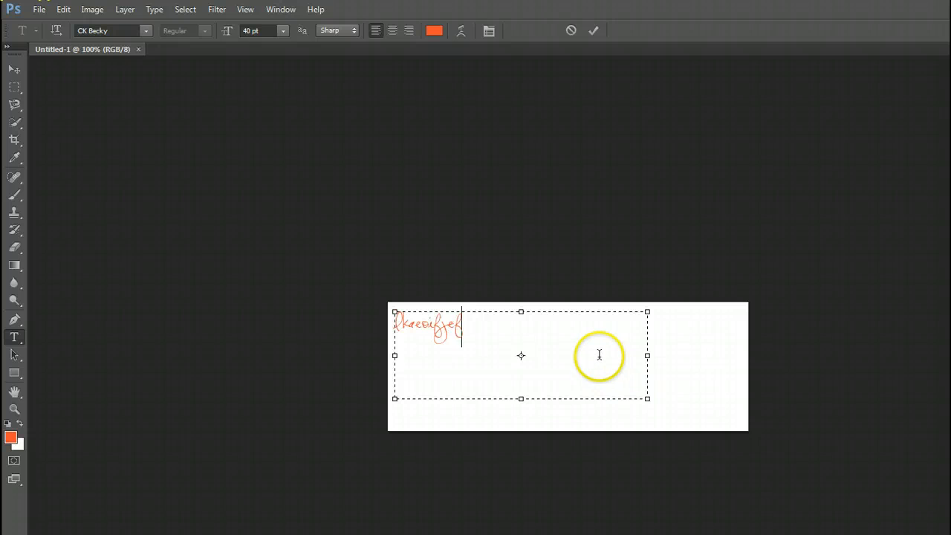
mouse_move(512, 511)
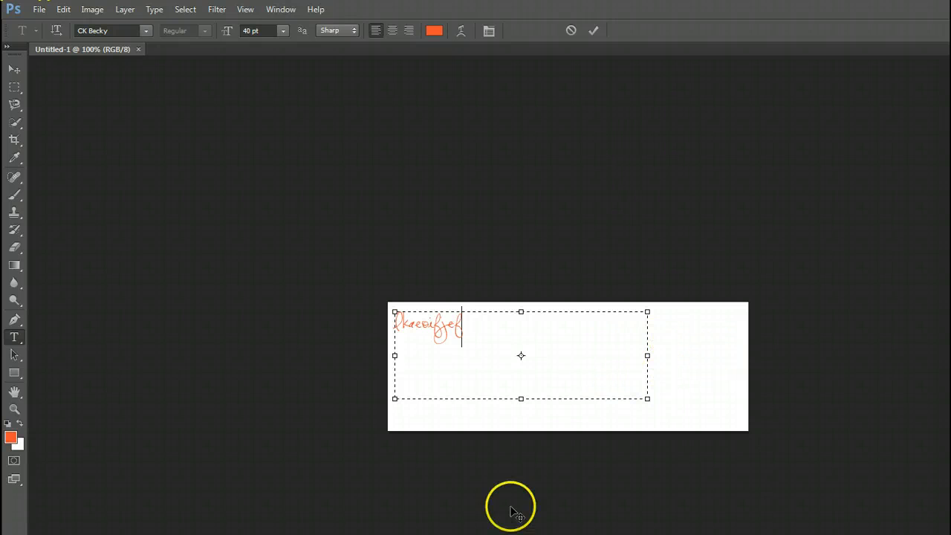
mouse_move(476, 266)
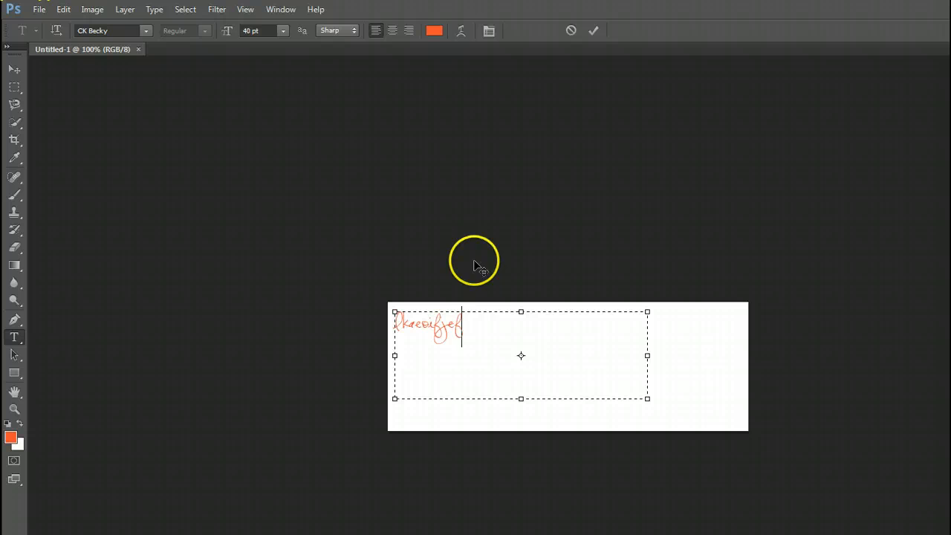